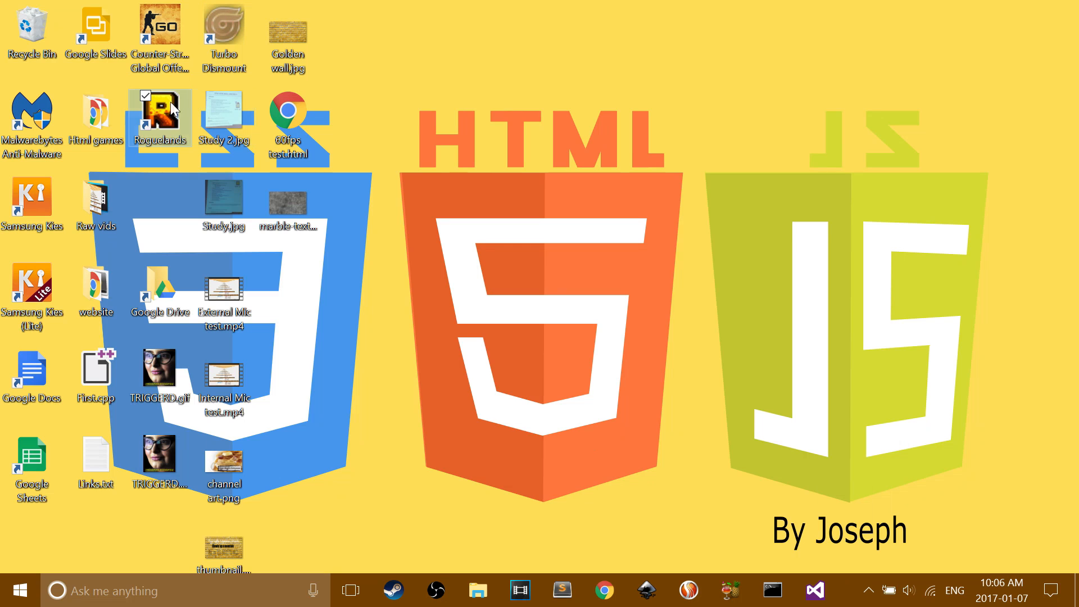
pyautogui.moveTo(160, 117)
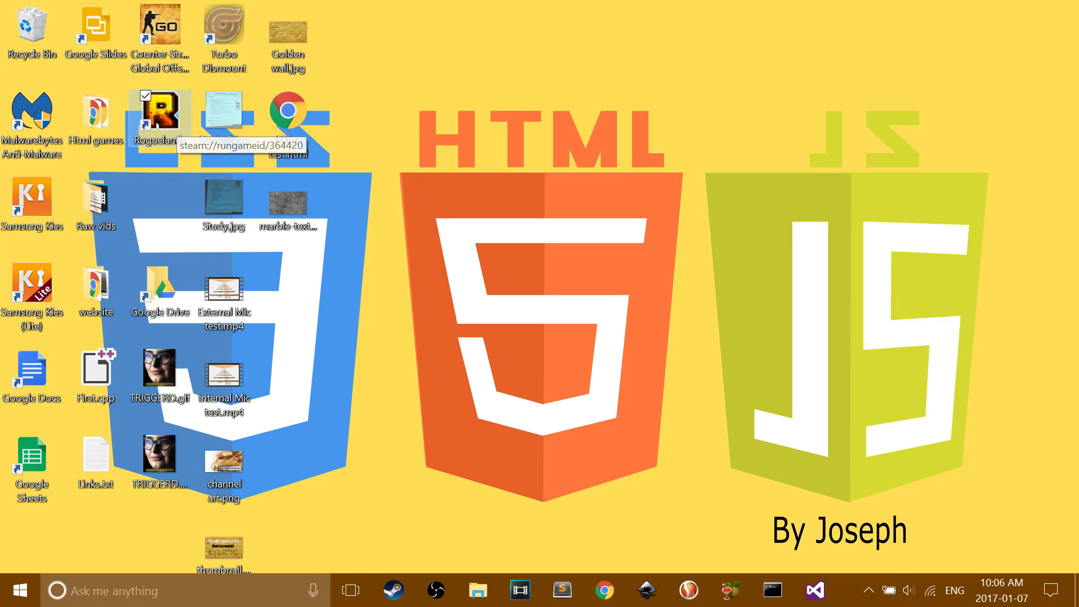
# Step: Launch the Hamachi client from the background apps and wait for it to come online
pyautogui.click(17, 590)
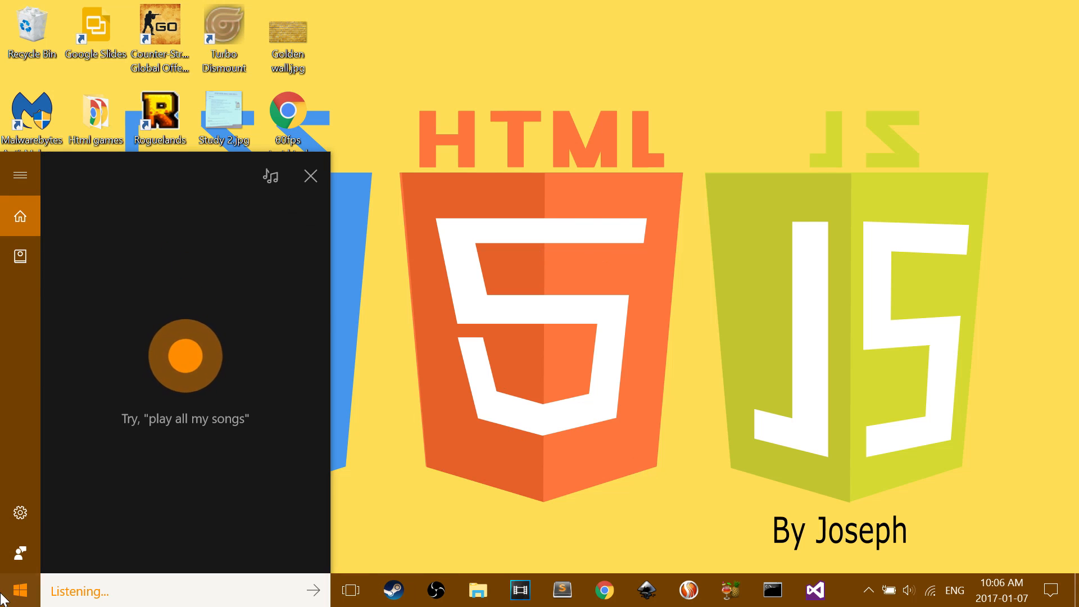
pyautogui.click(310, 175)
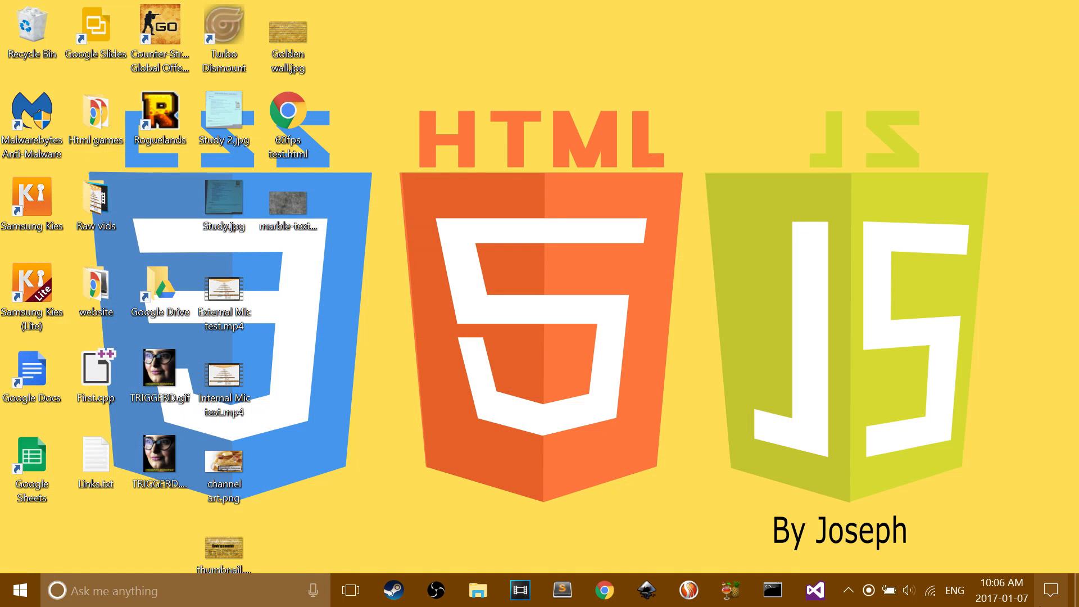
pyautogui.click(847, 589)
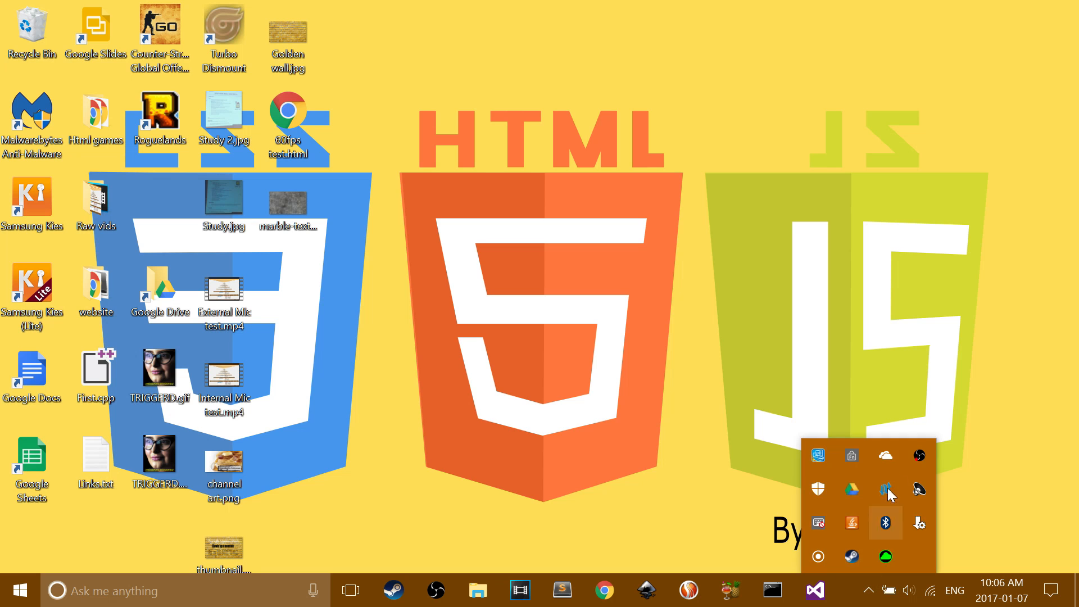
pyautogui.click(652, 316)
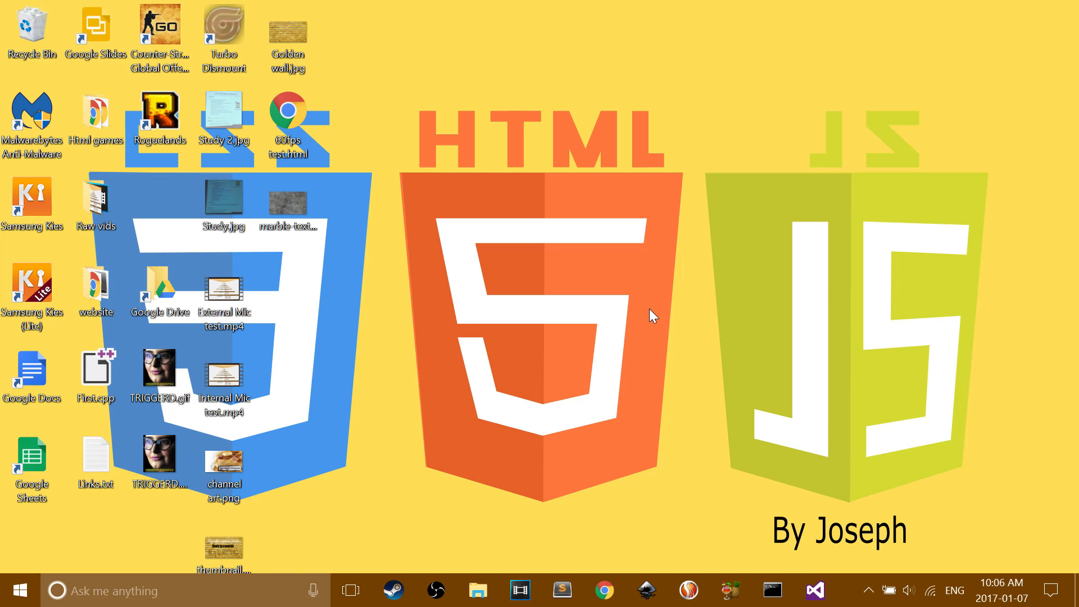
pyautogui.click(21, 590)
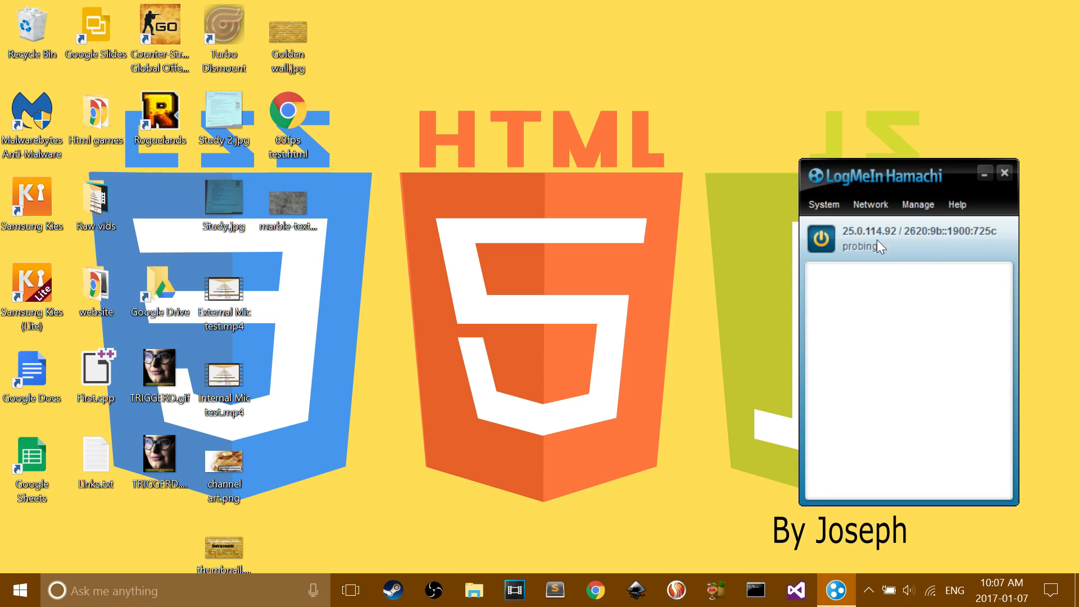
pyautogui.moveTo(875, 324)
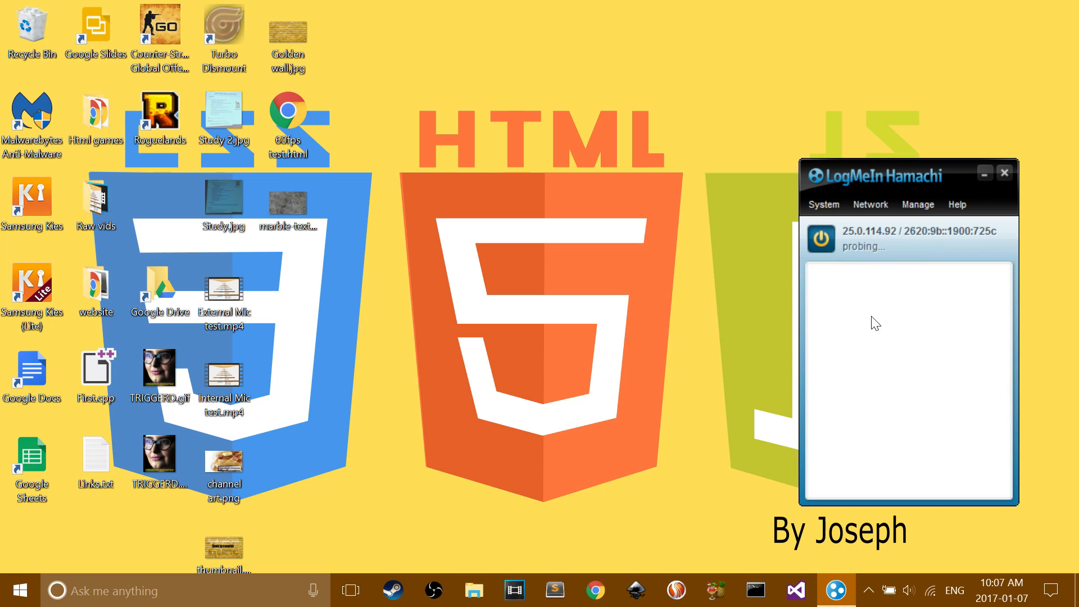
pyautogui.click(870, 204)
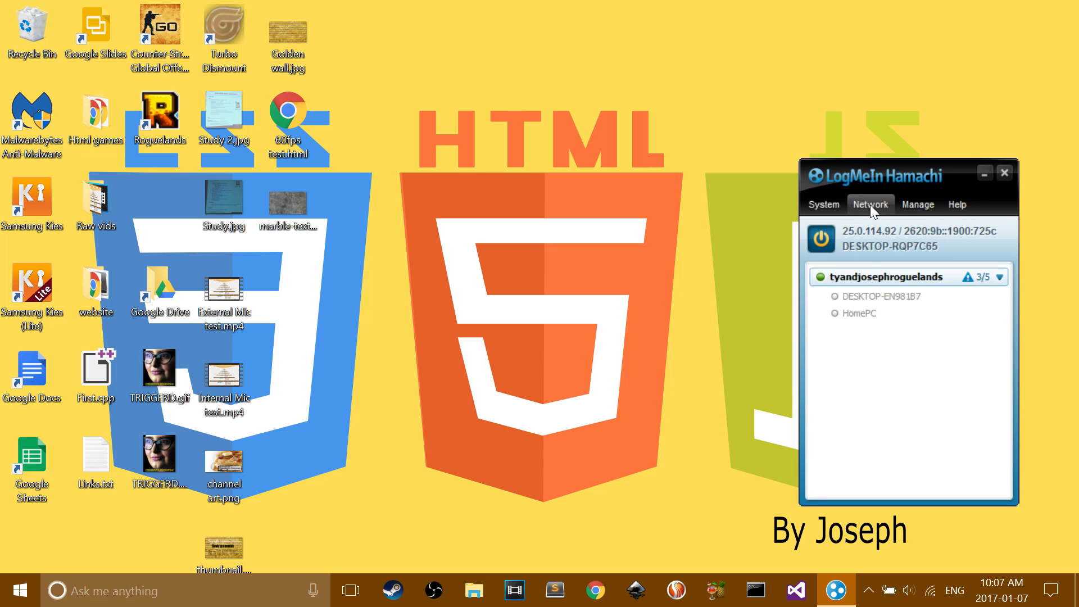
# Step: Create a password-protected network named randomtutorailnet via Network > Create Network
pyautogui.click(869, 205)
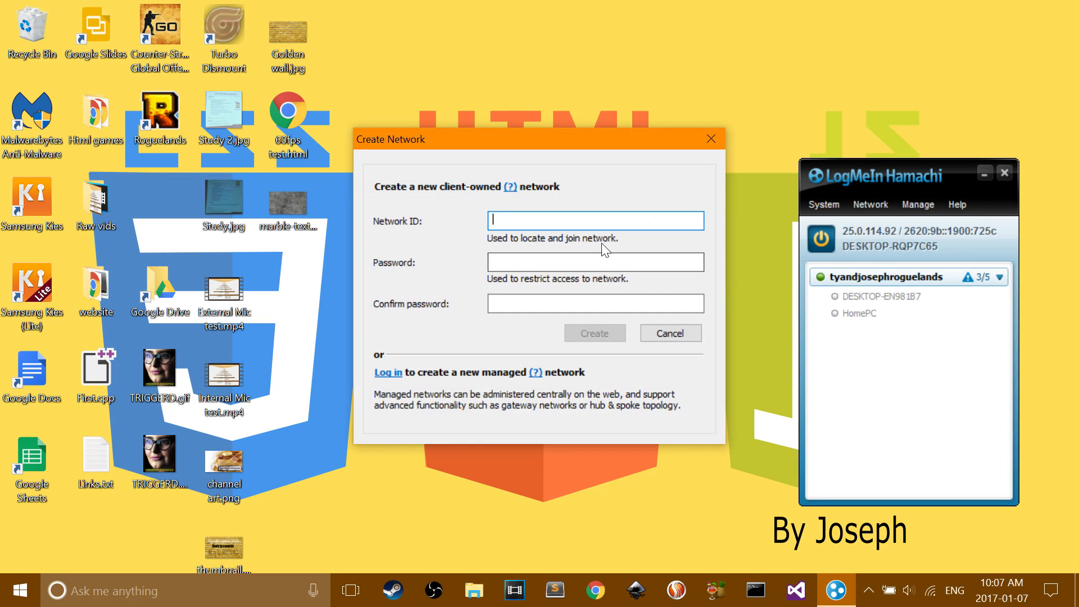
pyautogui.moveTo(605, 211)
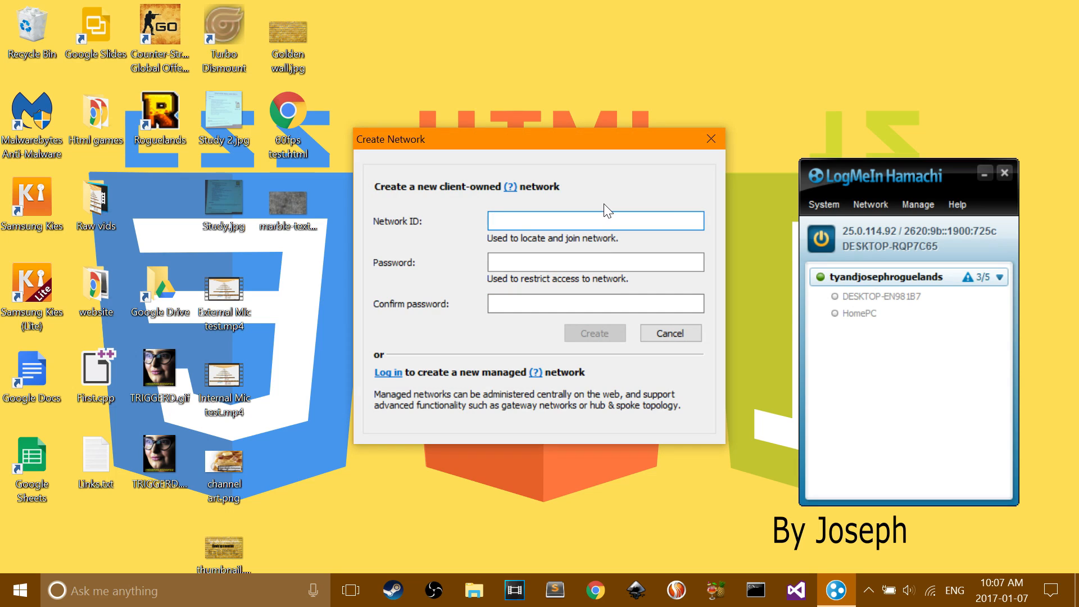
pyautogui.write('randomtutorailnet')
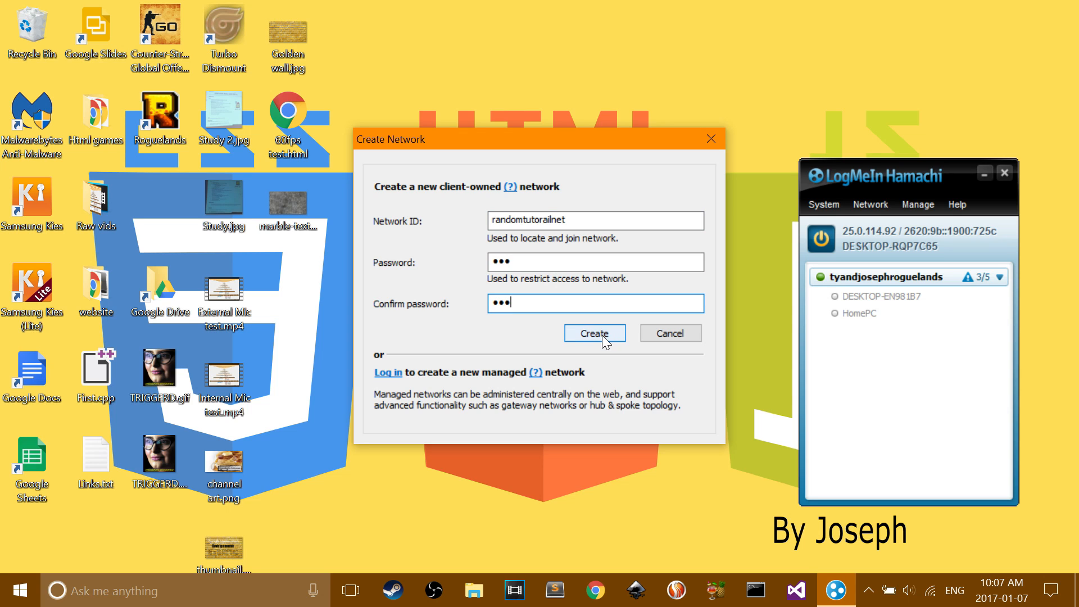
pyautogui.click(594, 333)
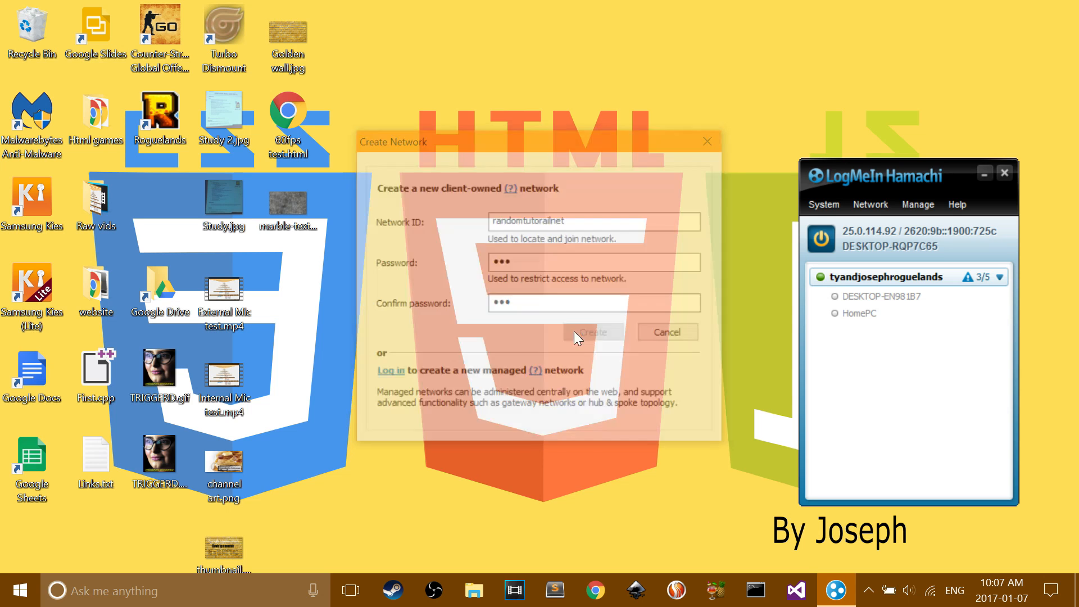
pyautogui.click(593, 331)
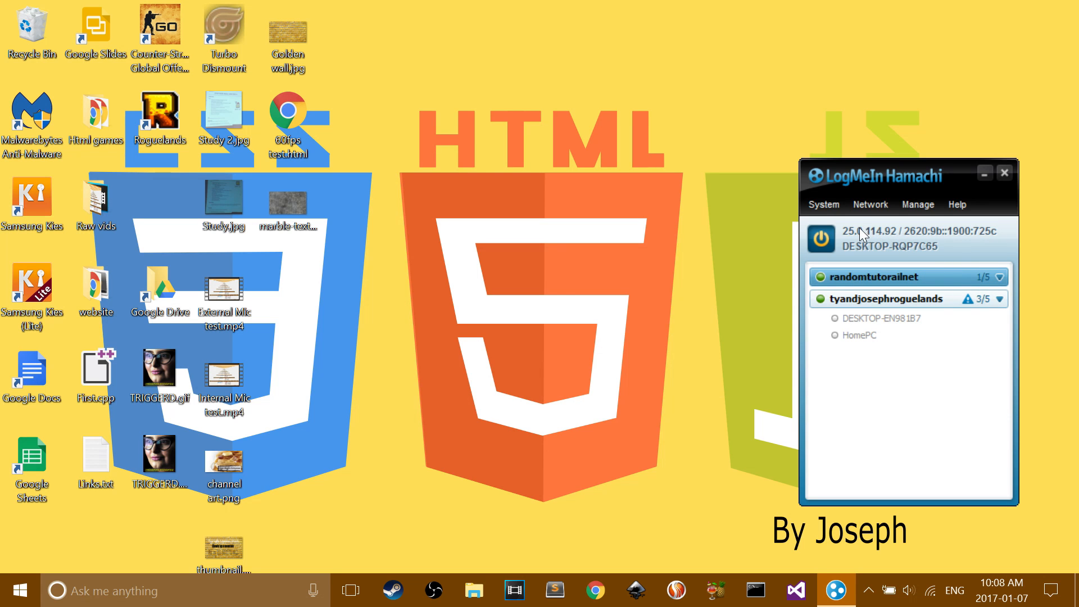
# Step: Send the friend the randomtutorailnet network ID and password over Steam chat
pyautogui.click(391, 590)
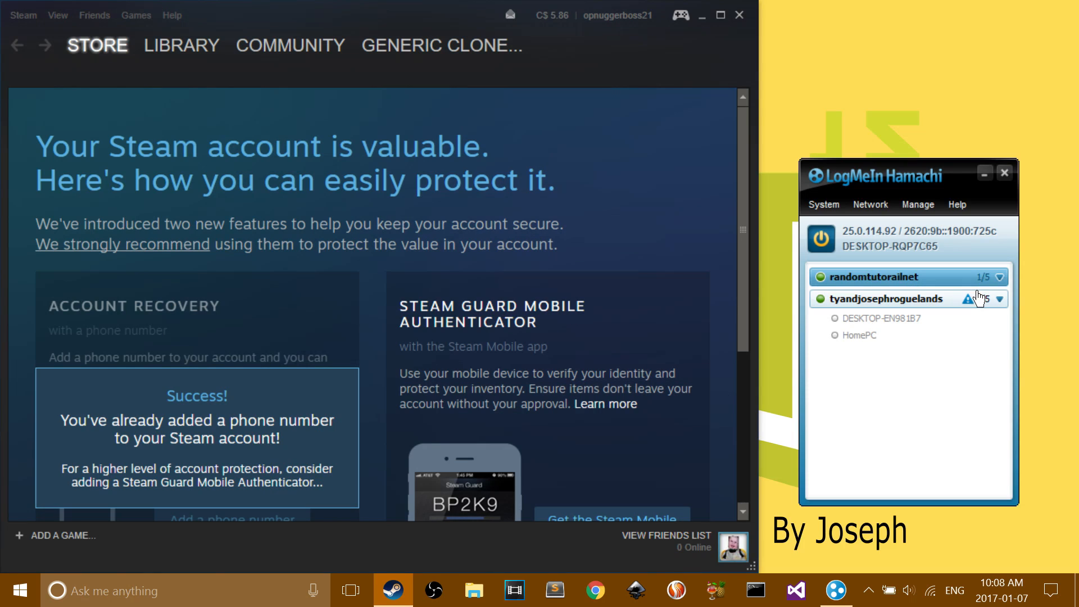
pyautogui.click(665, 536)
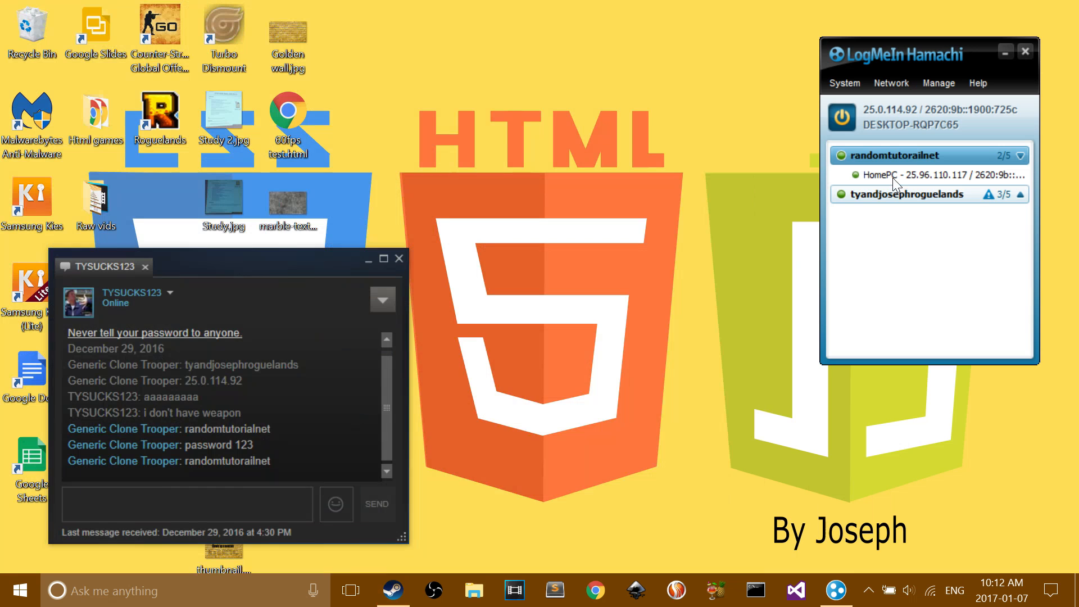
pyautogui.click(398, 259)
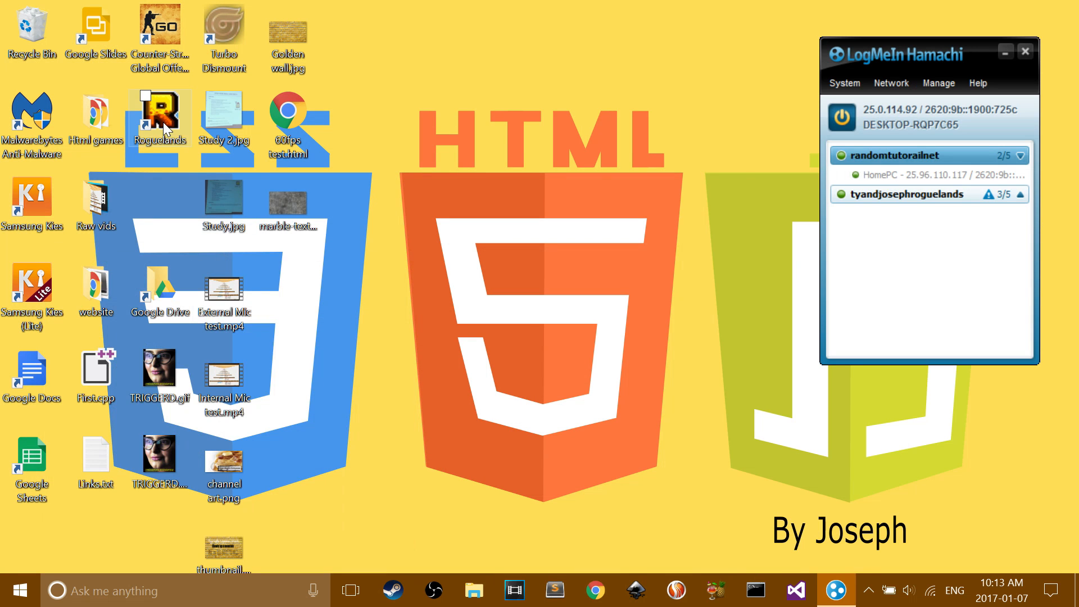
# Step: Launch Roguelands and go to the multiplayer server options
pyautogui.doubleClick(159, 117)
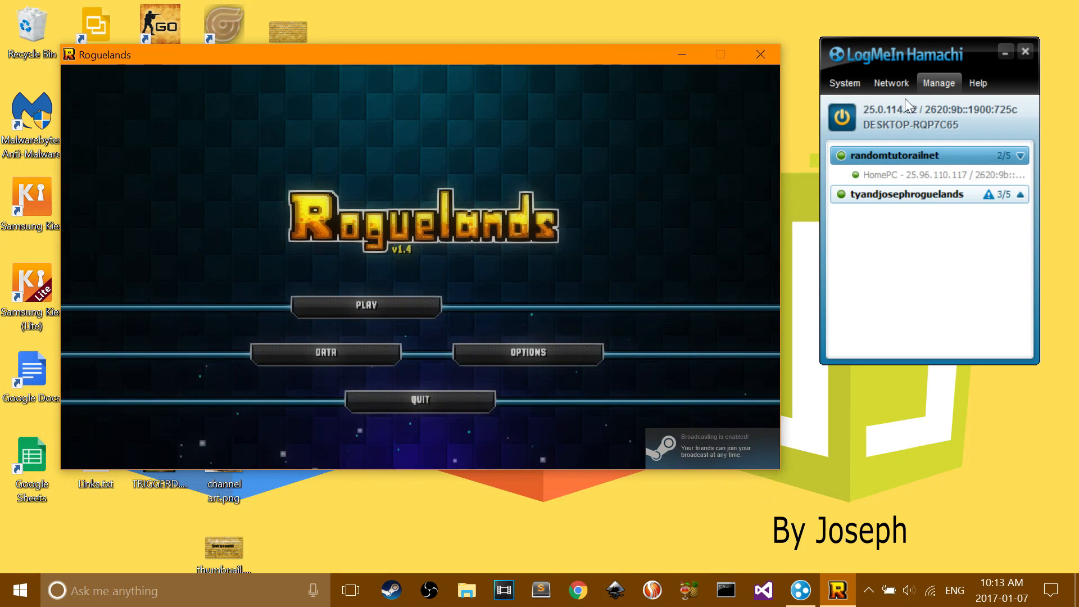
pyautogui.click(366, 306)
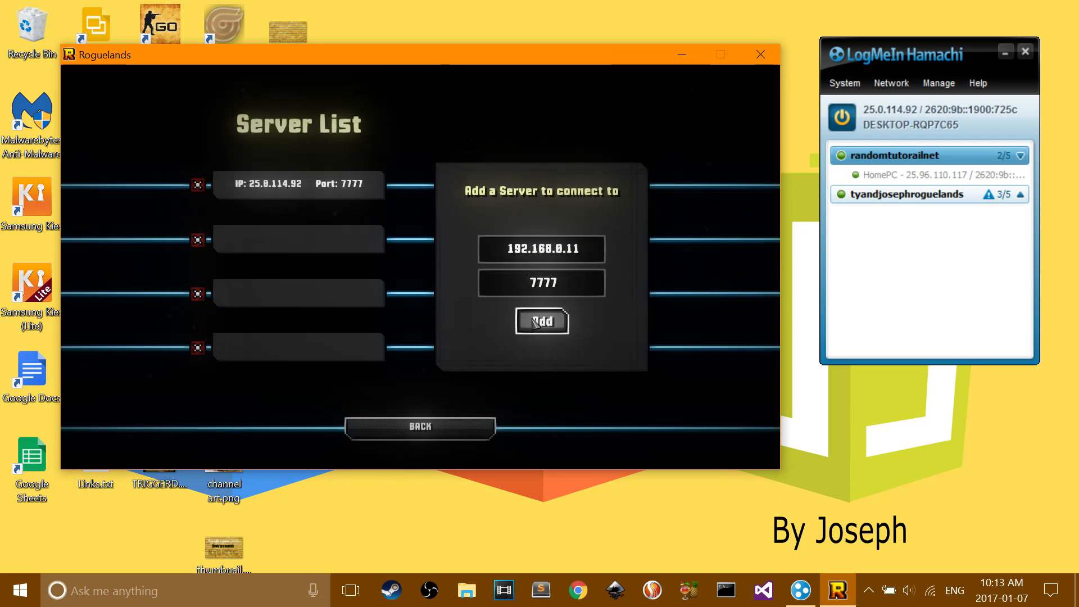
pyautogui.click(542, 320)
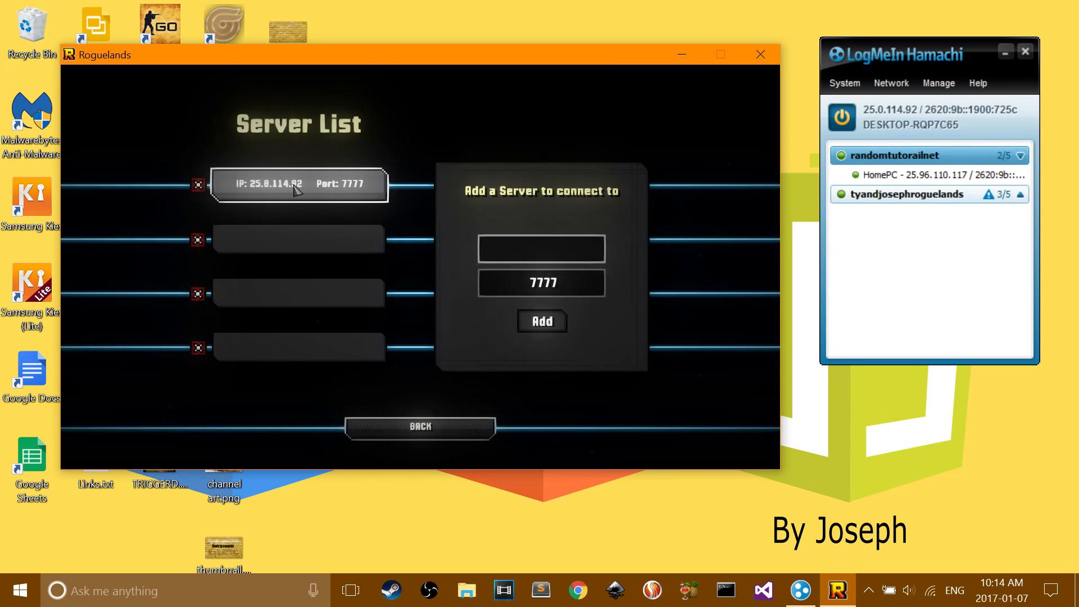
# Step: Copy this computer's Hamachi IPv4 address and host a server on port 7777
pyautogui.rightClick(925, 116)
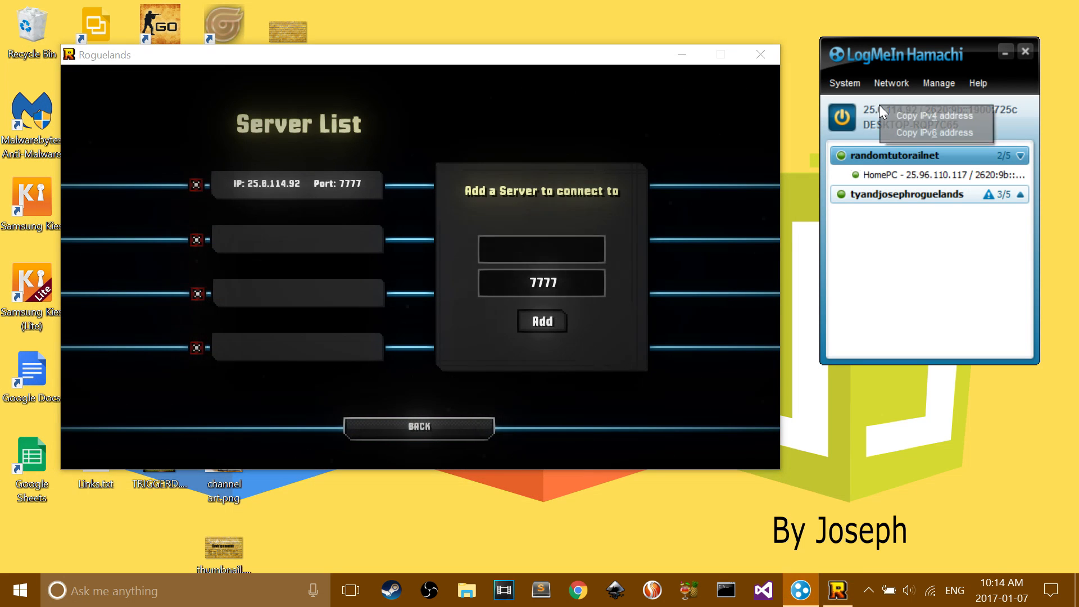
pyautogui.click(418, 427)
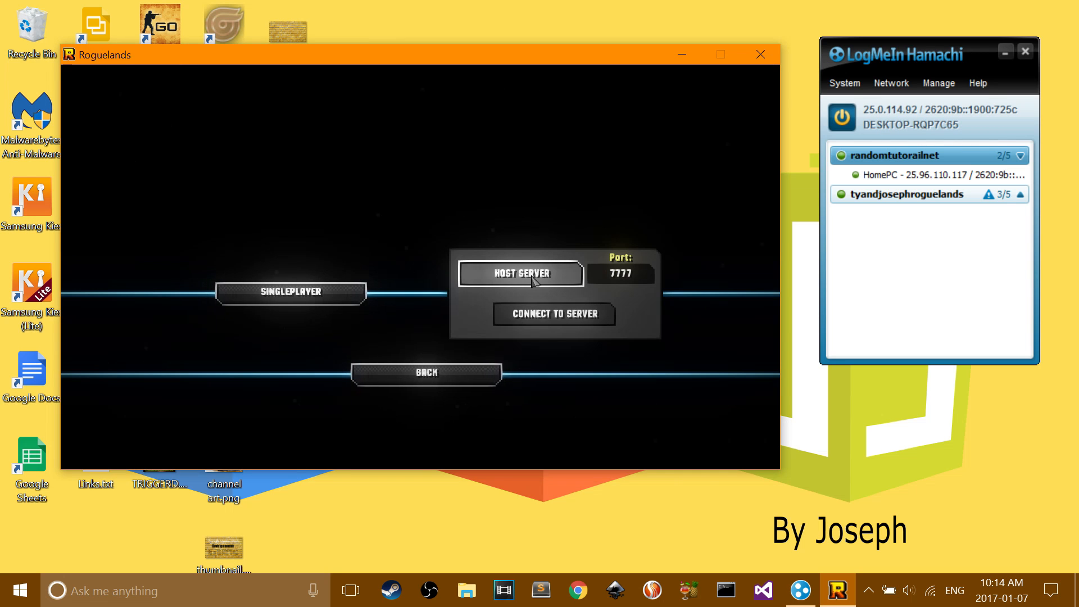
pyautogui.click(520, 273)
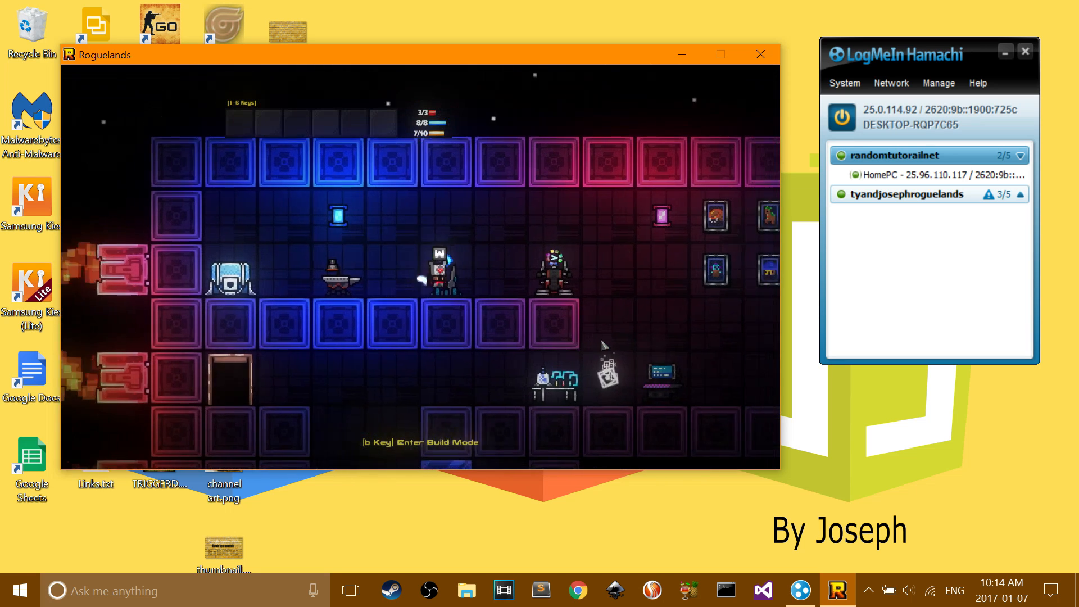
# Step: Send the friend the Hamachi IPv4 address over Steam chat so they join the server
pyautogui.click(390, 590)
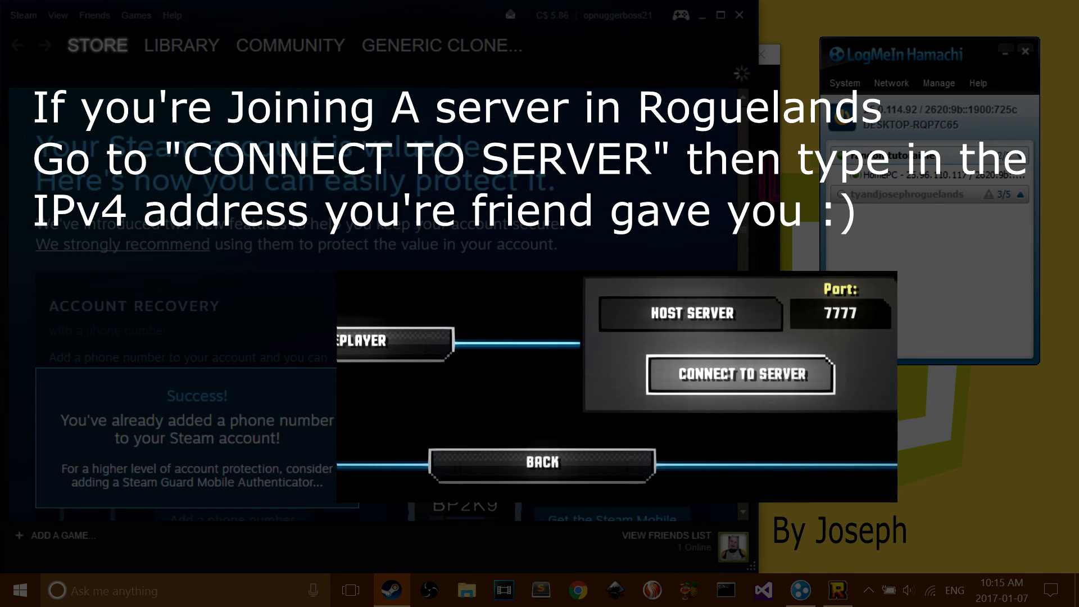
pyautogui.click(665, 535)
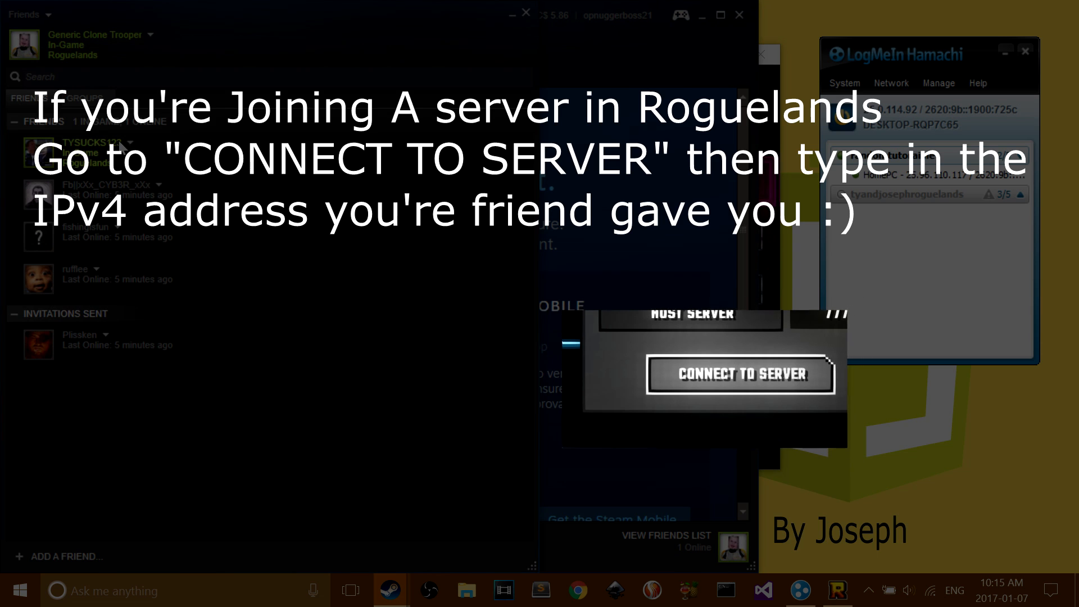
pyautogui.click(90, 149)
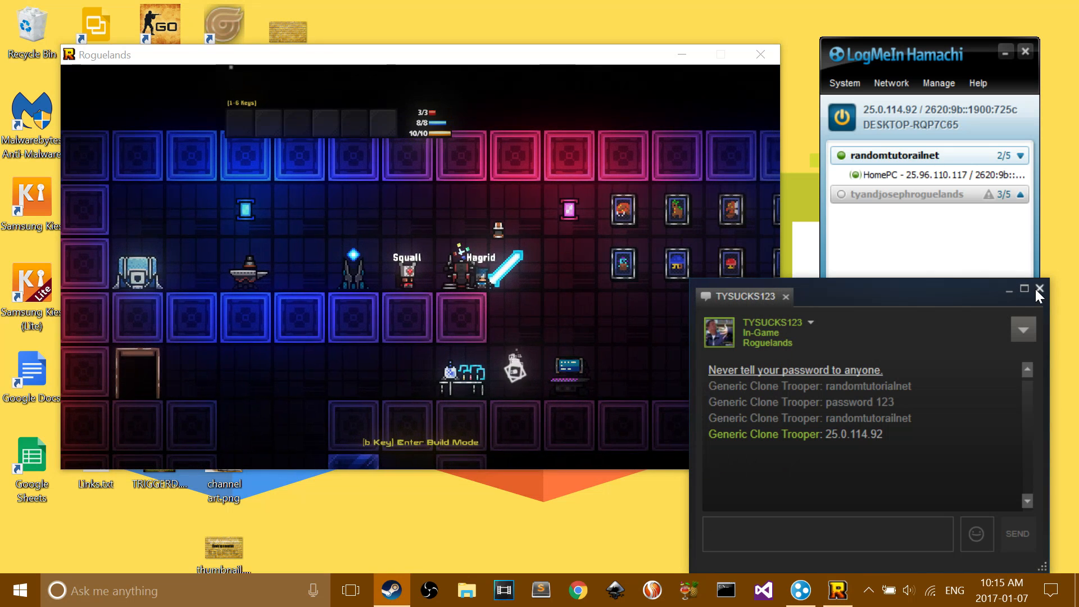
pyautogui.click(1039, 289)
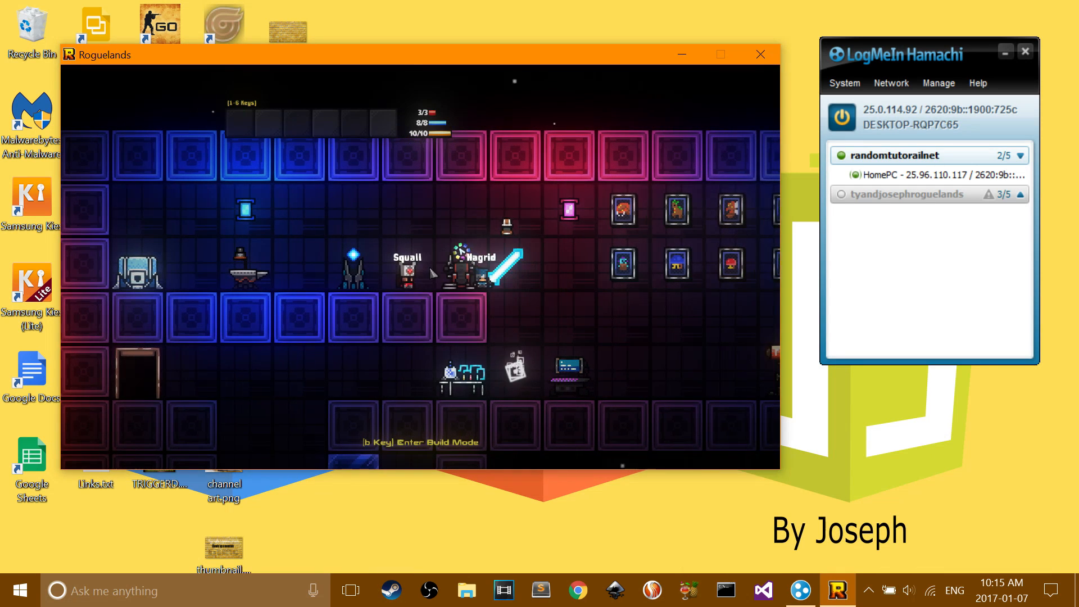